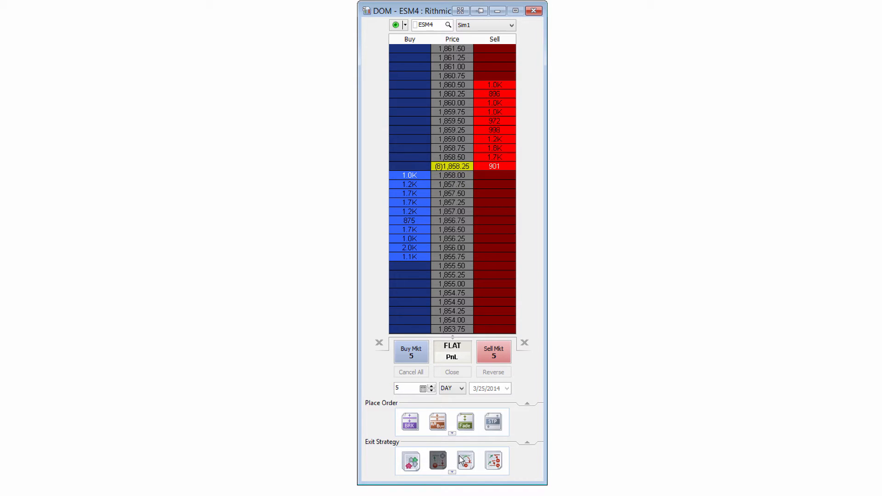
mouse_move(466, 461)
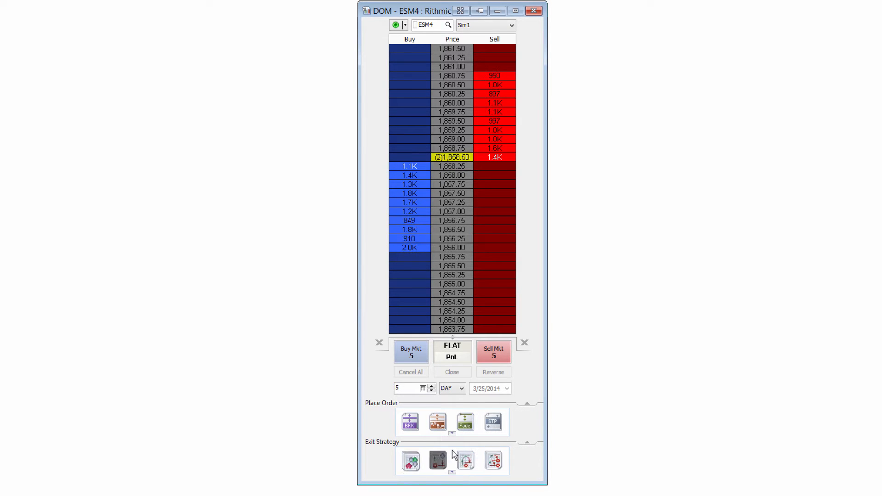
mouse_move(411, 462)
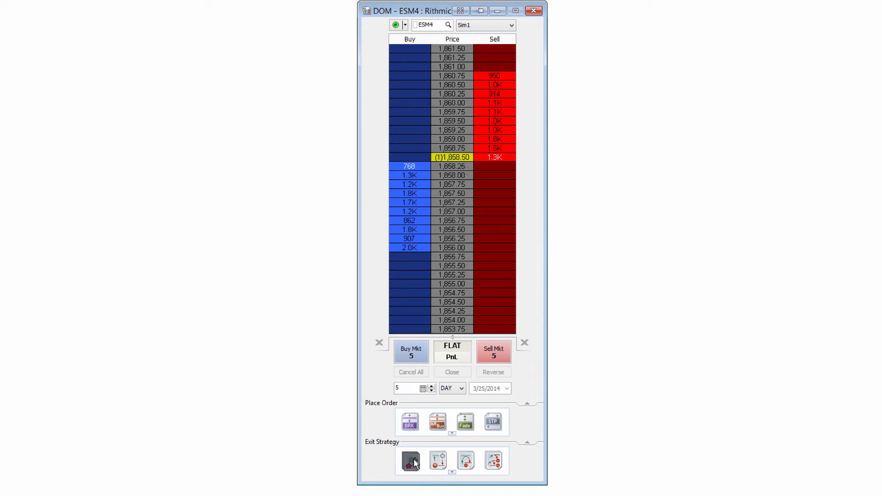
Bring up the context menu for the Master Strategy icon in the ESM4 DOM's Exit Strategy panel
right_click(410, 460)
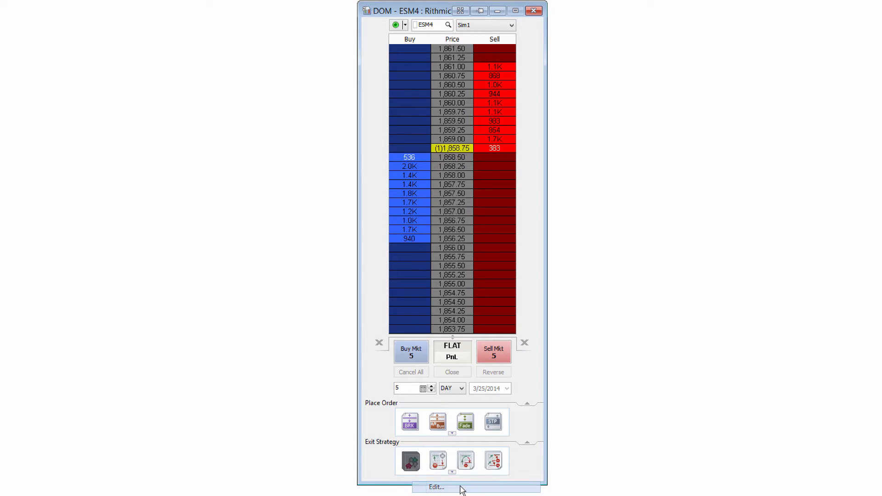
Edit the Master Strategy parameters, cycling Number of Levels through 4, 1, 2 and back to 3
left_click(438, 487)
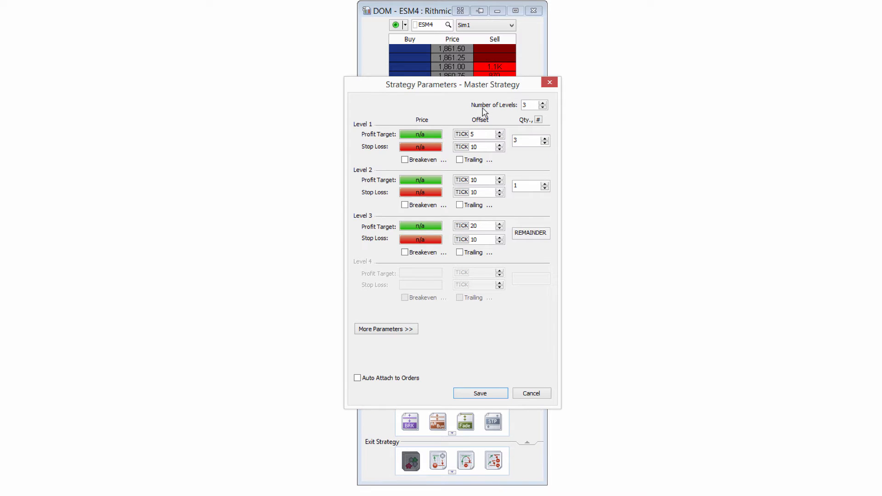
mouse_move(466, 112)
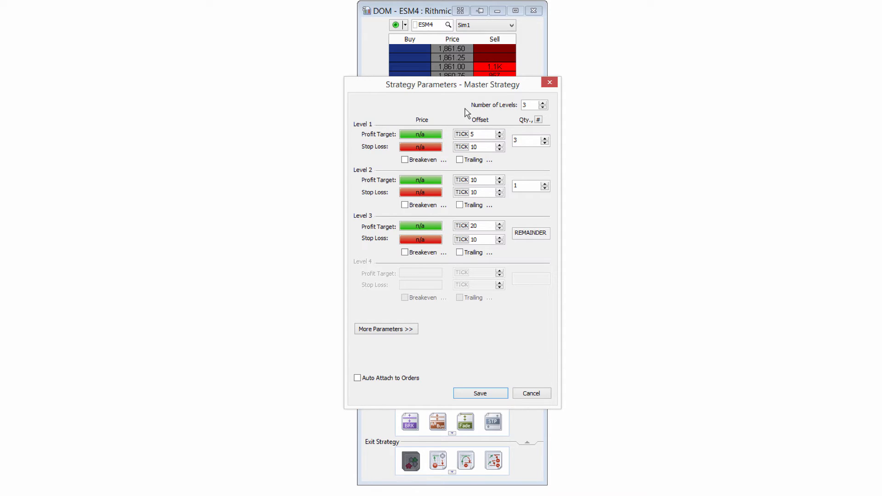
left_click(544, 103)
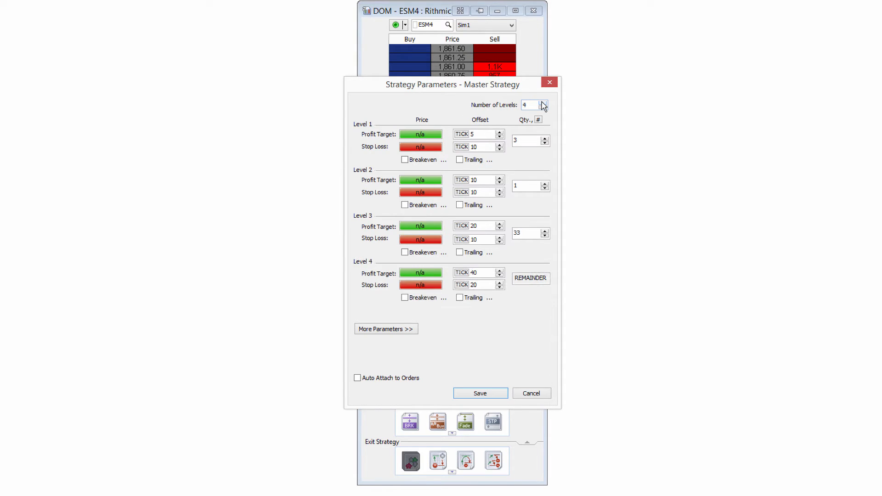
left_click(543, 108)
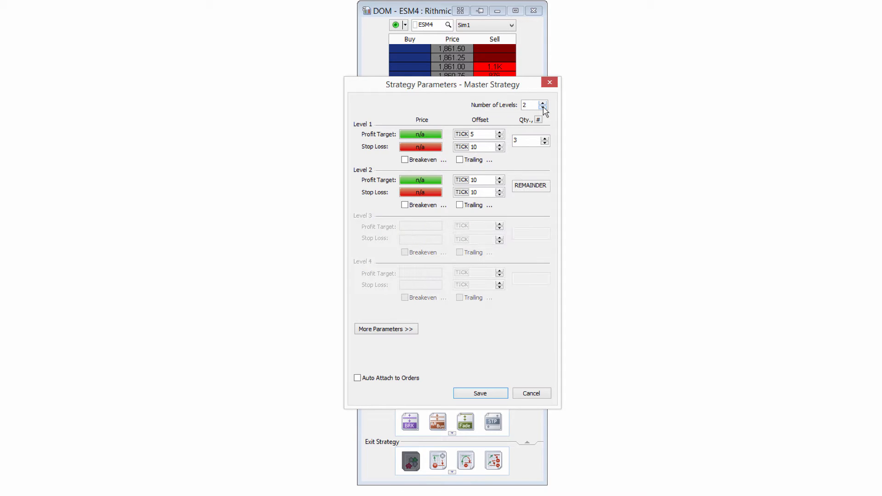
left_click(543, 108)
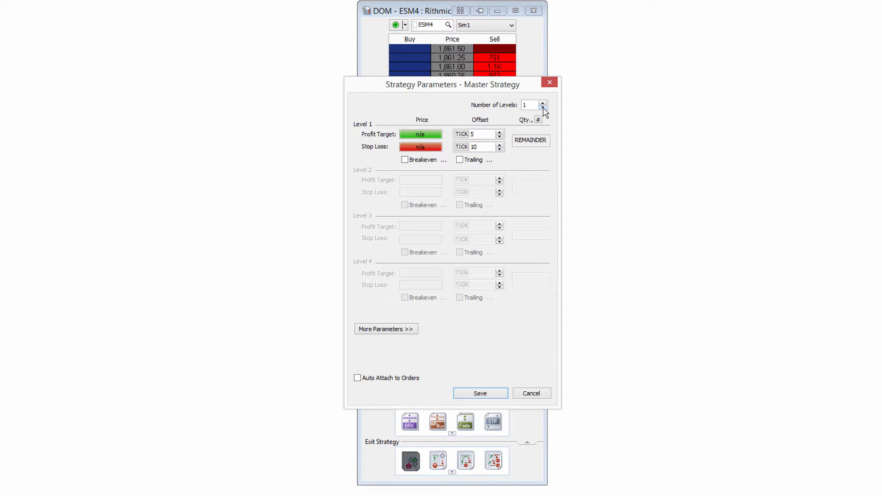
left_click(542, 102)
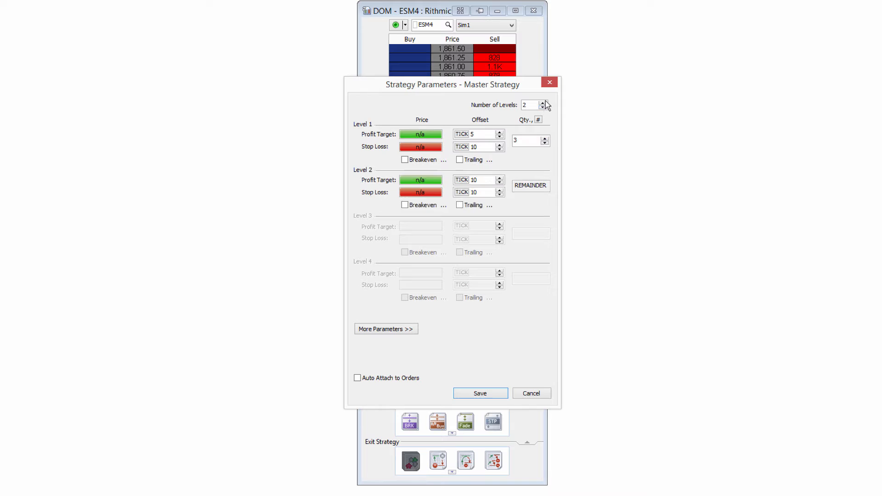
left_click(543, 103)
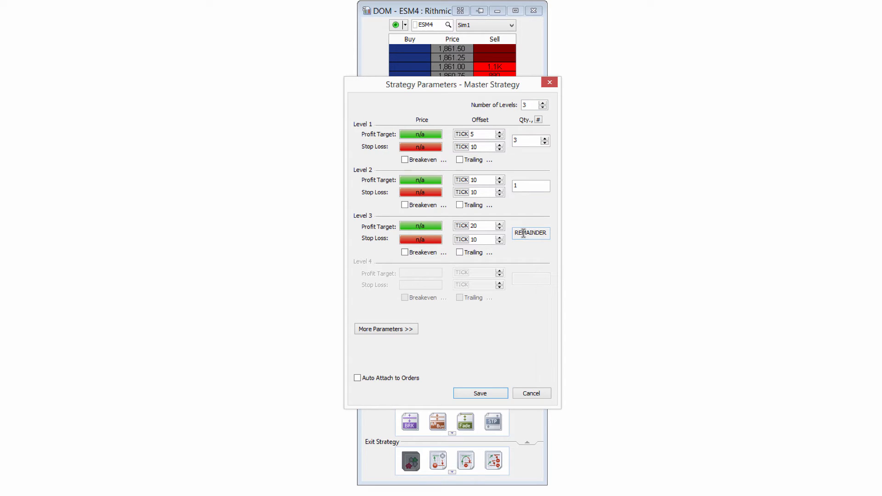
mouse_move(487, 249)
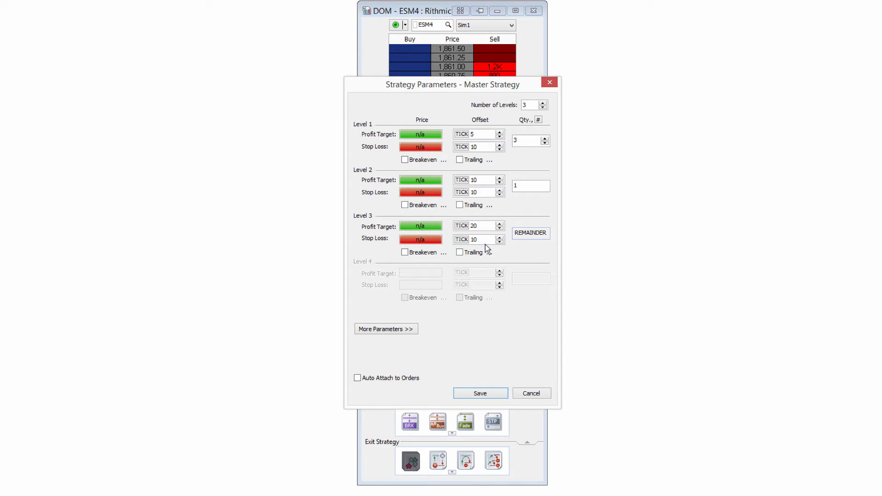
left_click(481, 239)
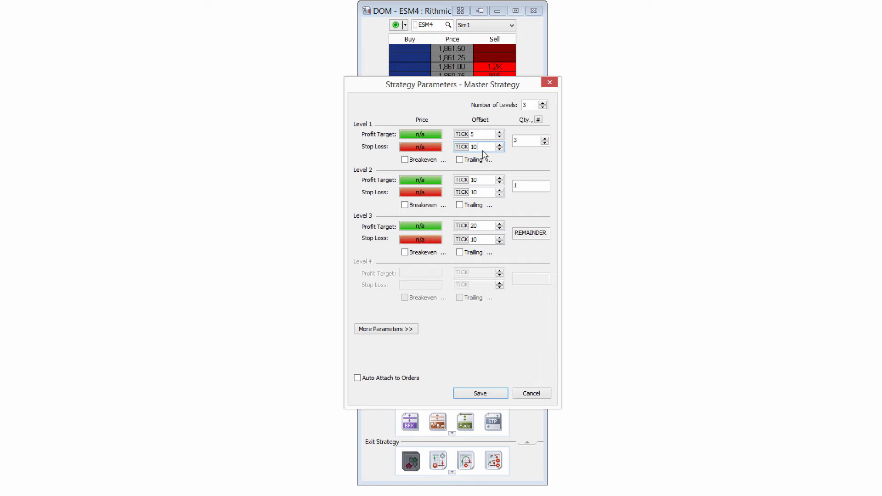
left_click(477, 193)
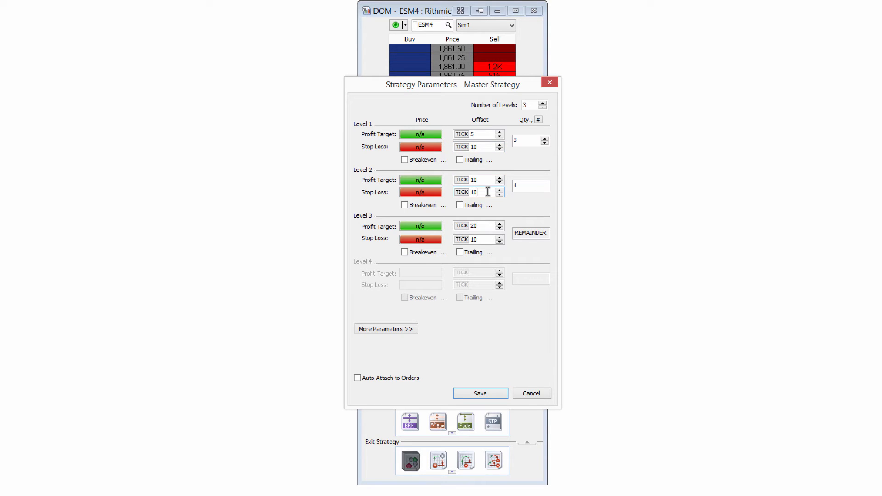
mouse_move(461, 180)
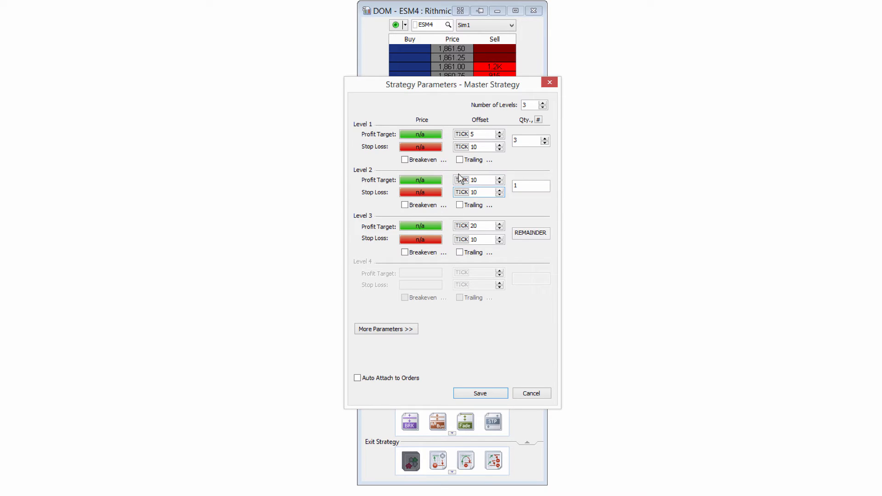
left_click(480, 147)
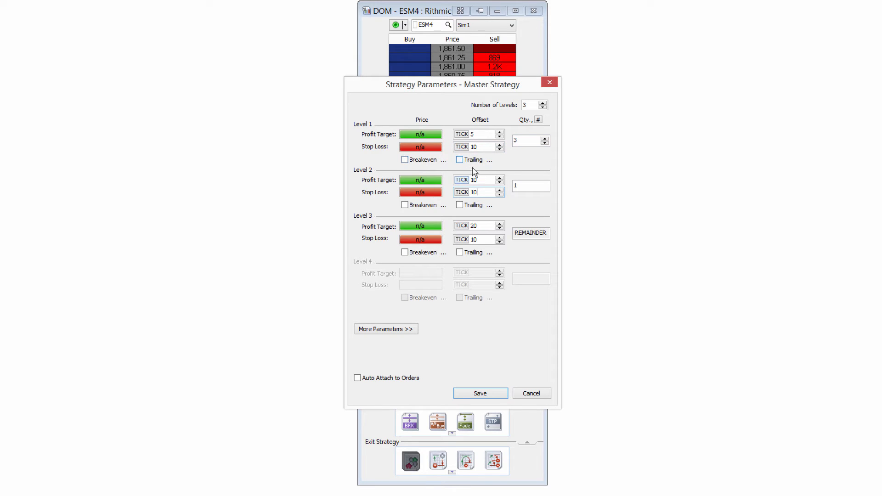
mouse_move(419, 195)
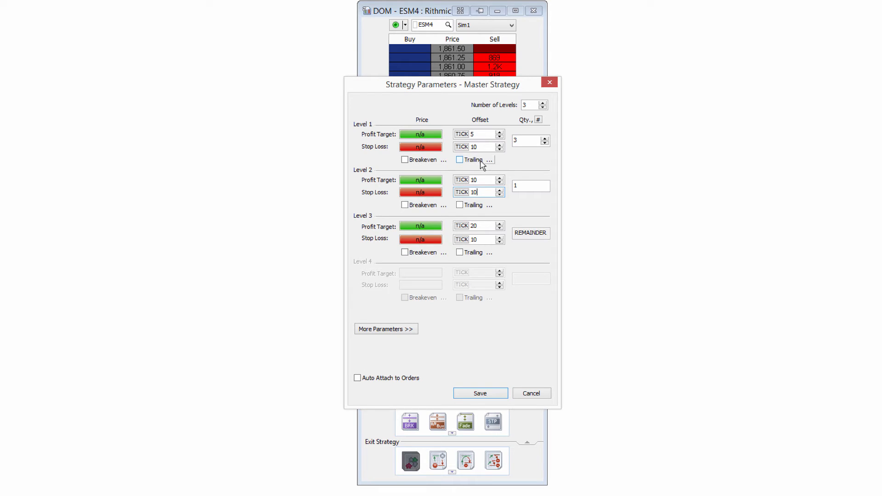
mouse_move(524, 144)
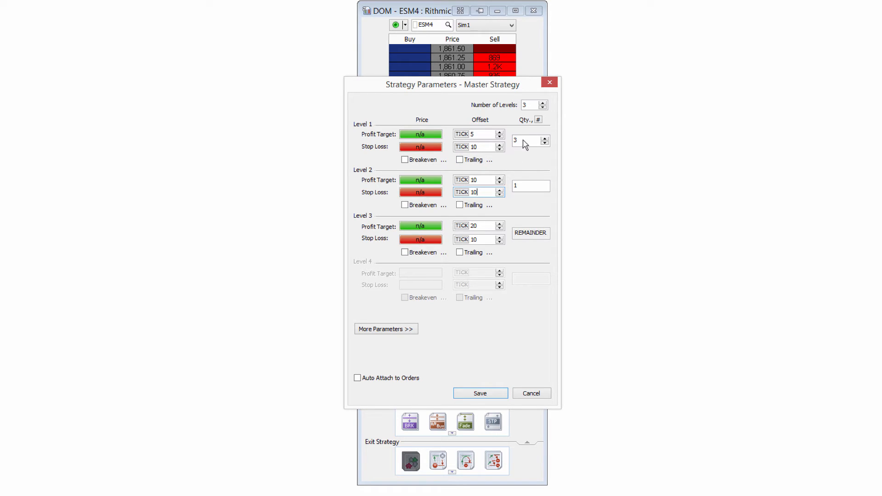
Confirm level quantities 3, 1 and remainder with 5/10/20-tick targets and 10-tick stops, then save the strategy
left_click(538, 120)
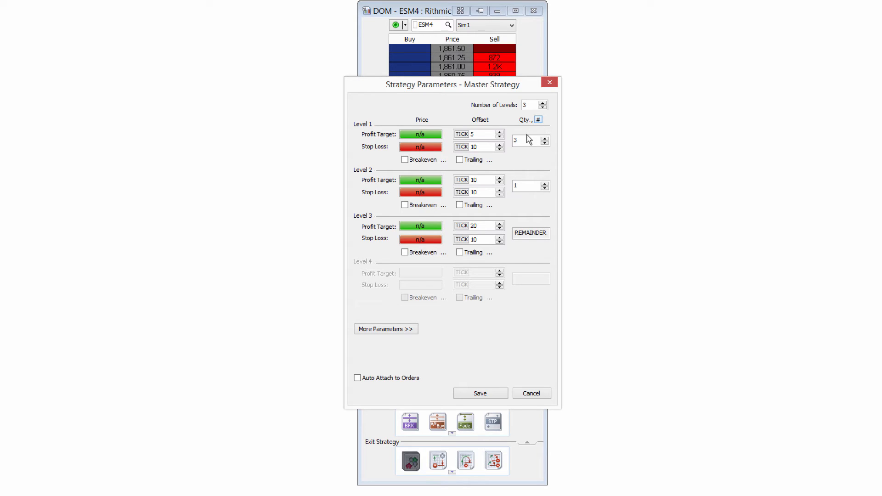
left_click(478, 134)
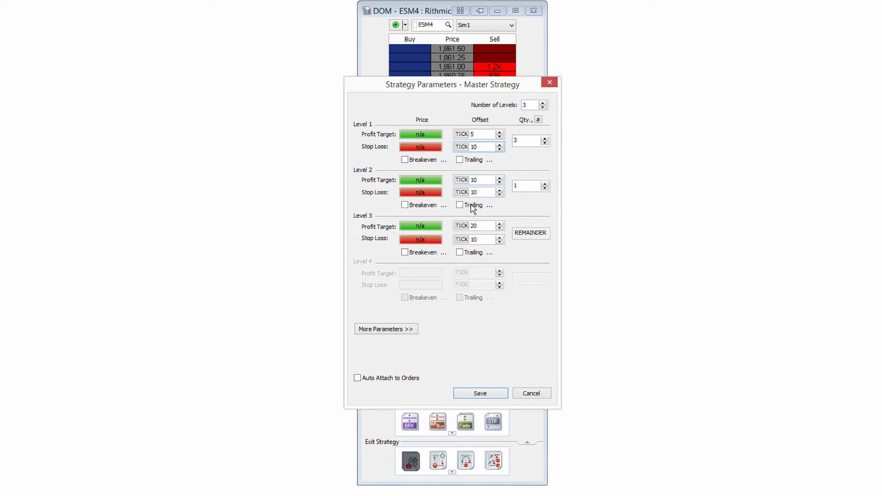
left_click(528, 186)
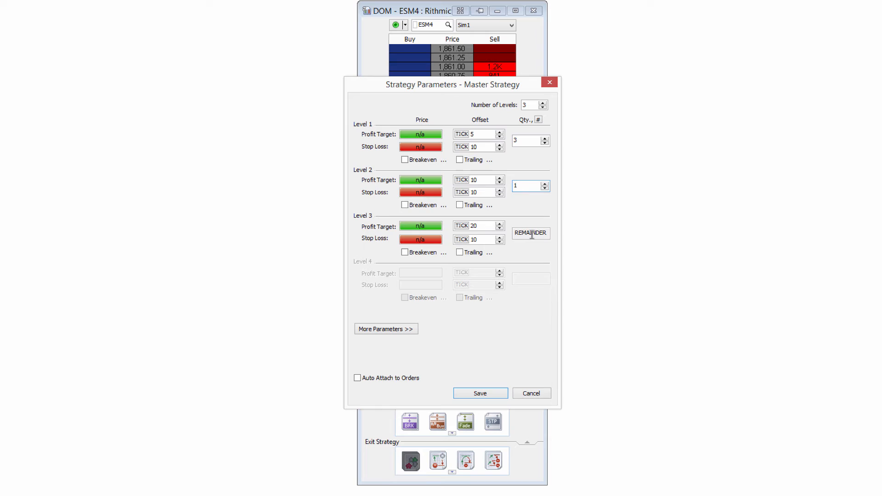
mouse_move(523, 232)
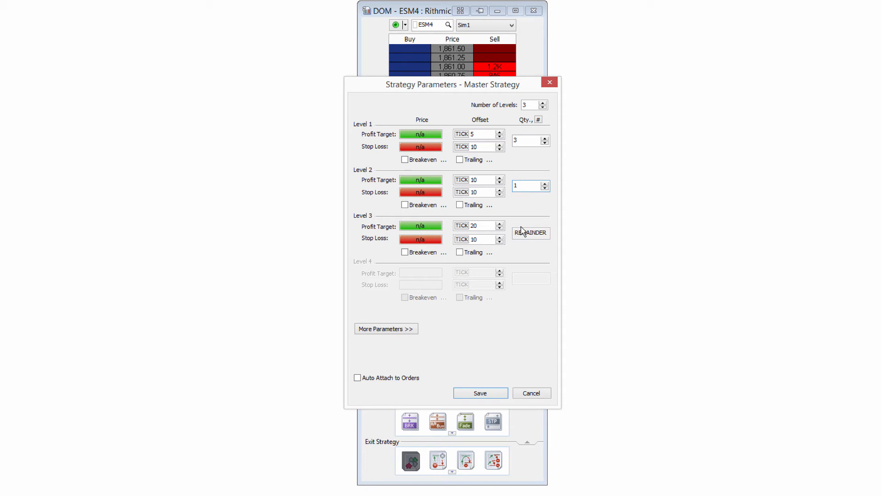
mouse_move(427, 243)
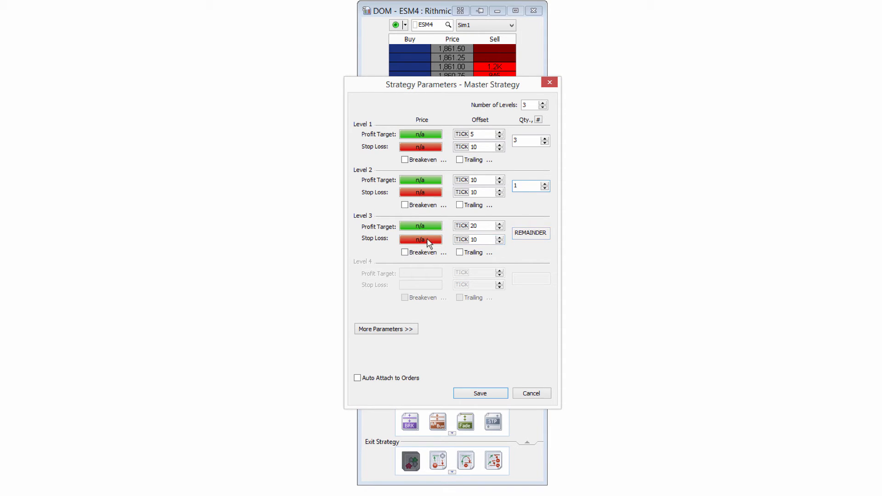
mouse_move(375, 226)
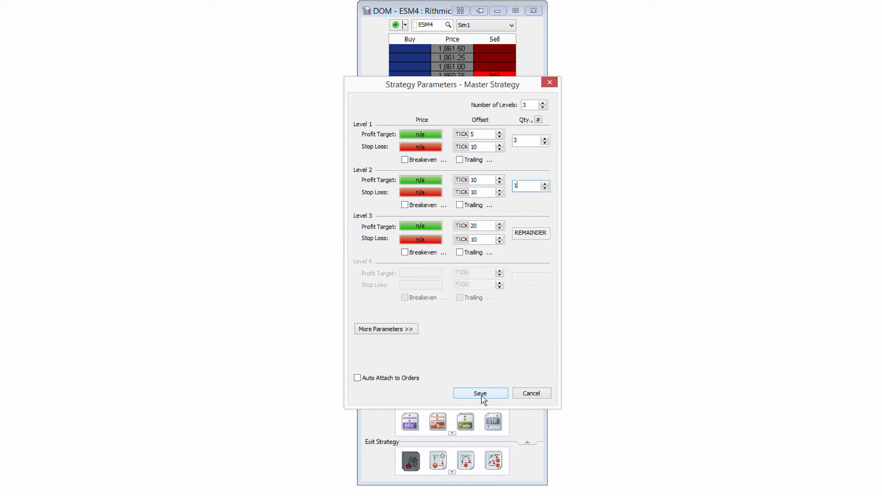
left_click(480, 394)
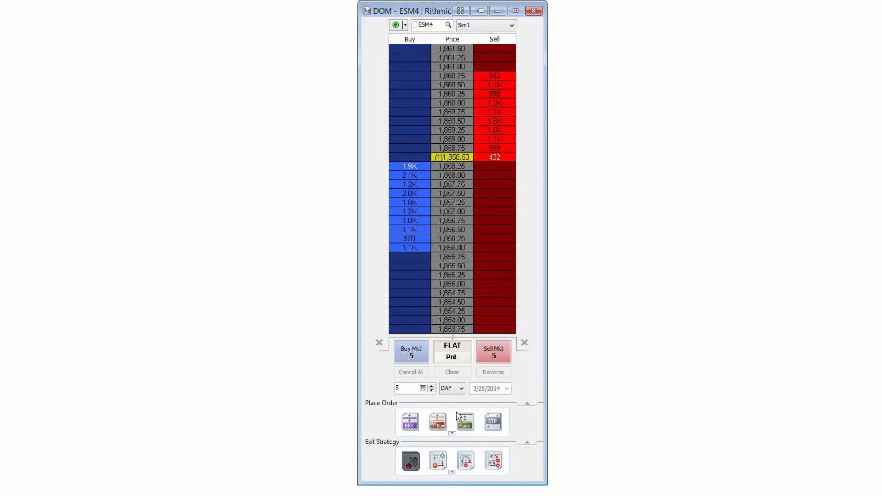
Enable Auto Attach As Exit Strategy, let a Buy Mkt position receive its exits, then close it to flat
right_click(410, 461)
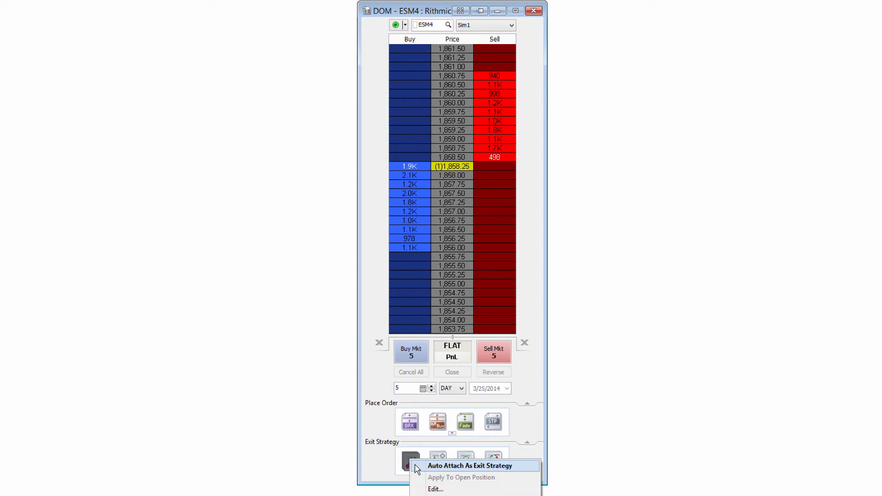
left_click(469, 466)
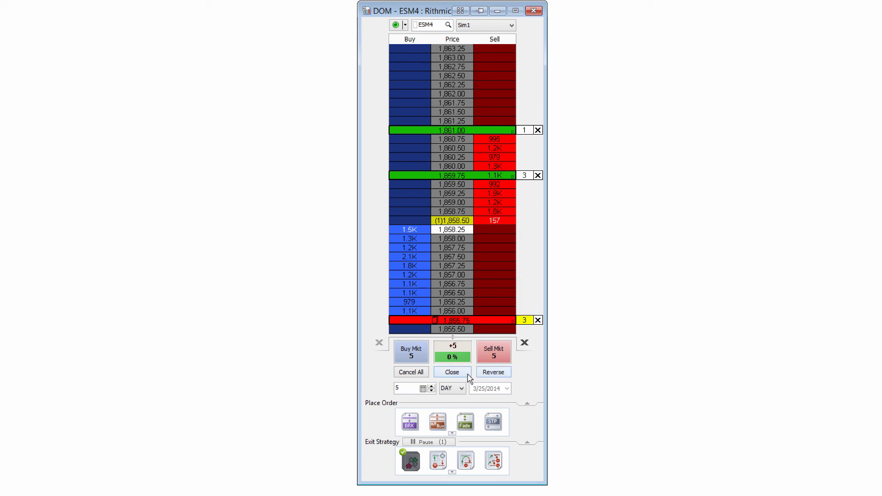
left_click(453, 372)
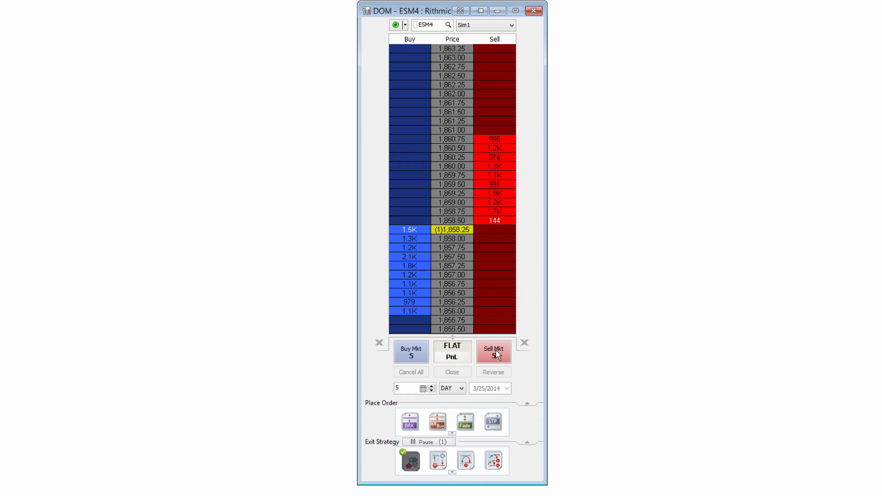
Sell 5 ESM4 contracts at market with the strategy attached, then close the short position to flat
left_click(494, 352)
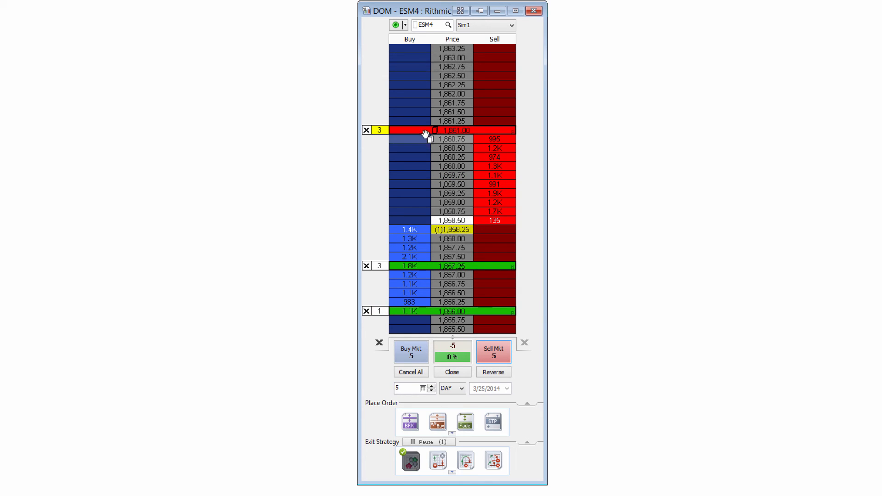
mouse_move(490, 257)
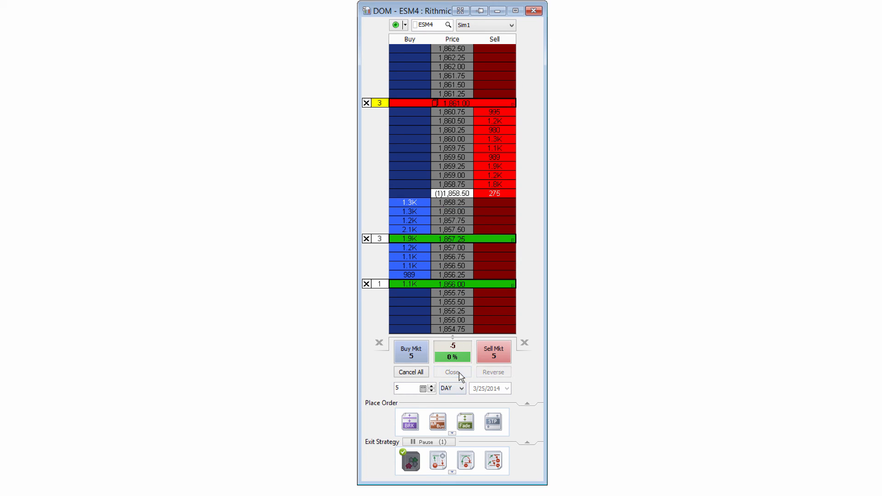
left_click(452, 373)
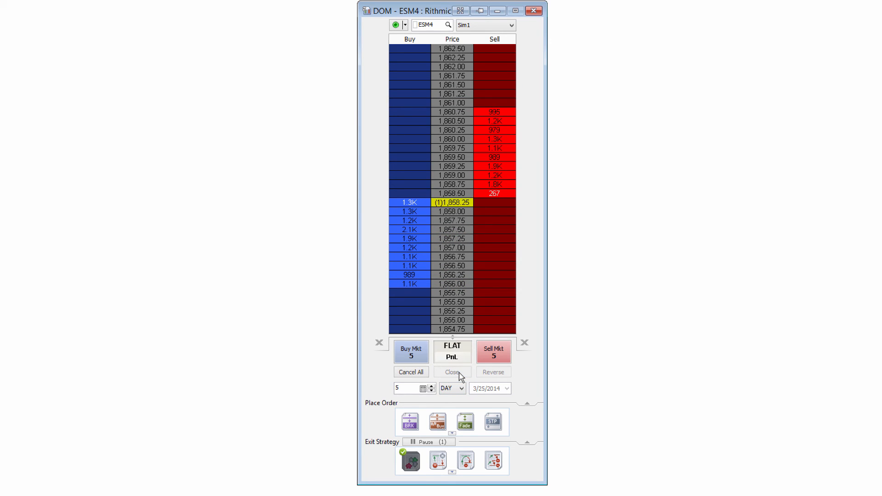